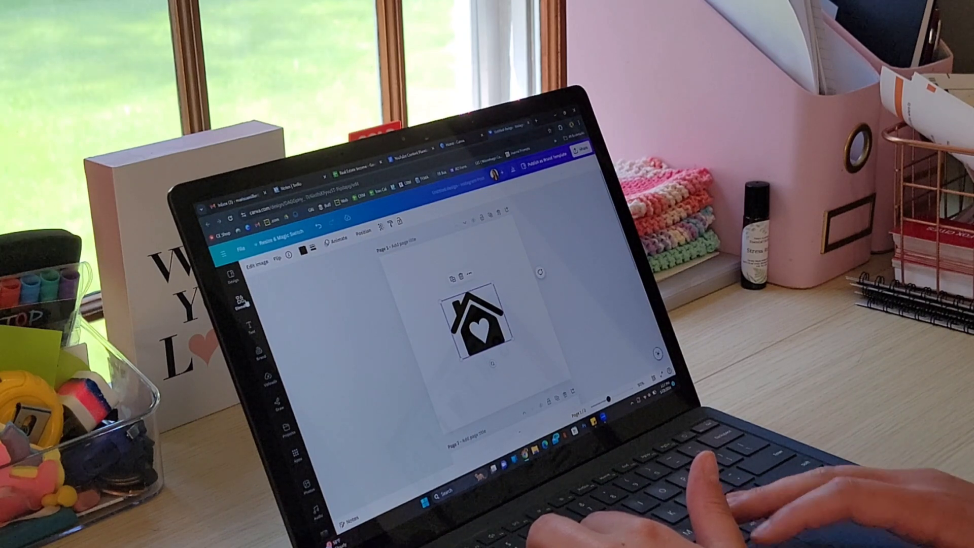
# - Search the Elements library for "house" graphics
pyautogui.click(234, 299)
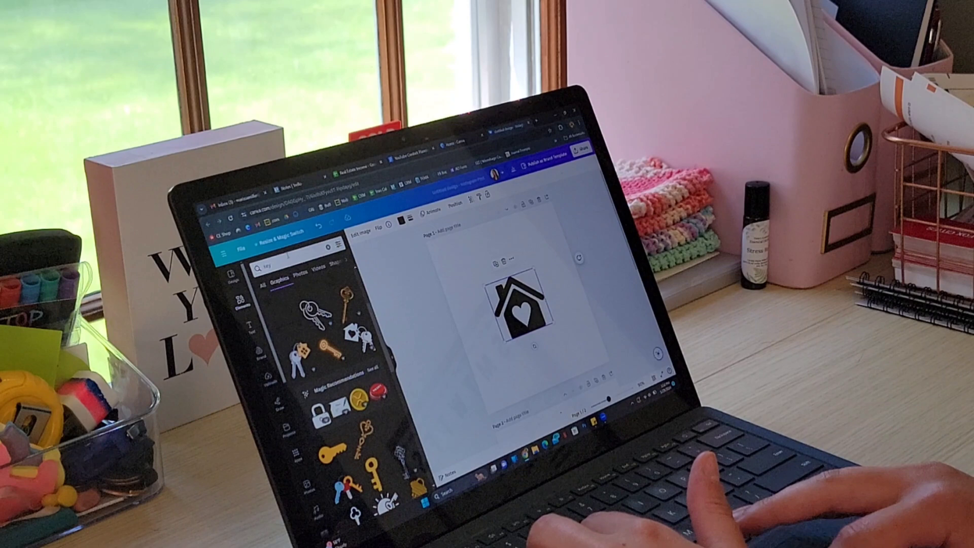
pyautogui.write('house')
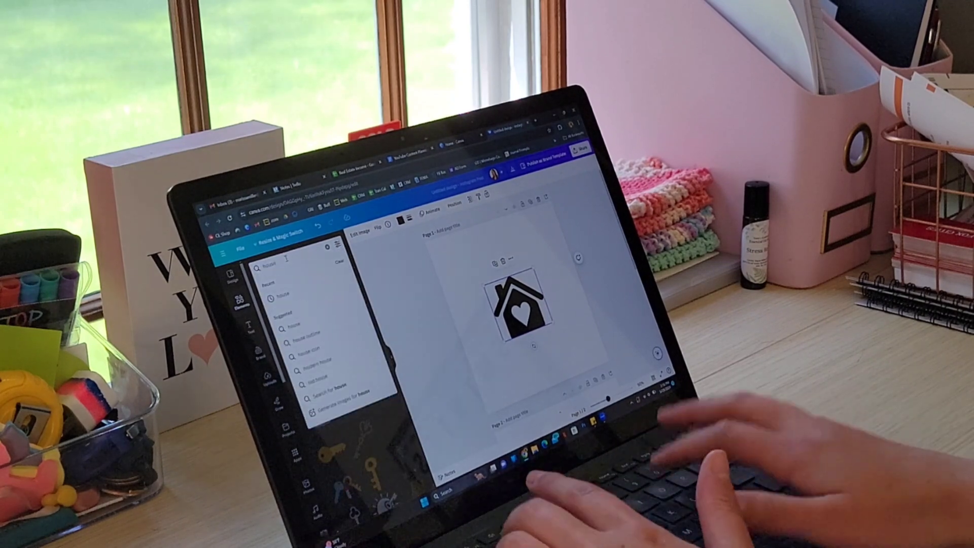
pyautogui.press('Enter')
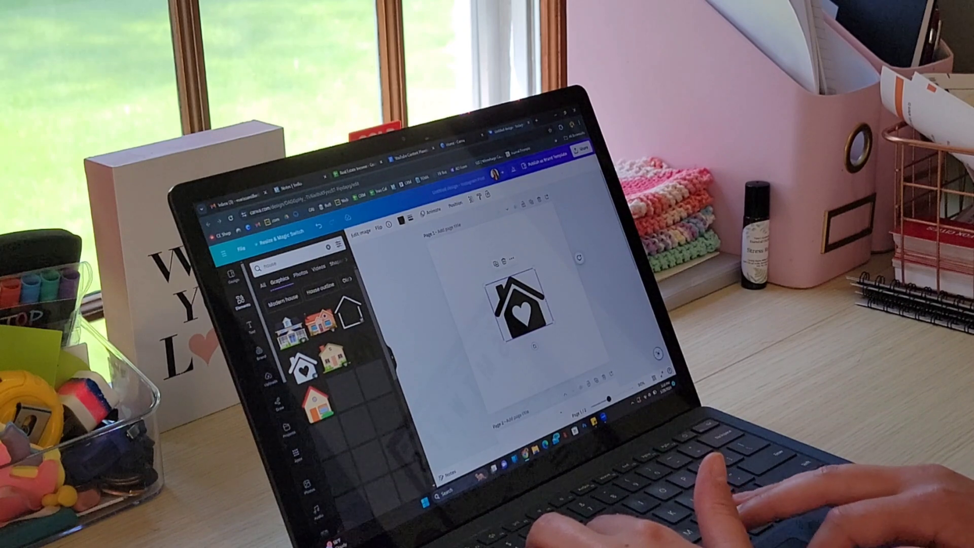
# - Place the gold key graphic on the page beside the teal square
pyautogui.click(403, 215)
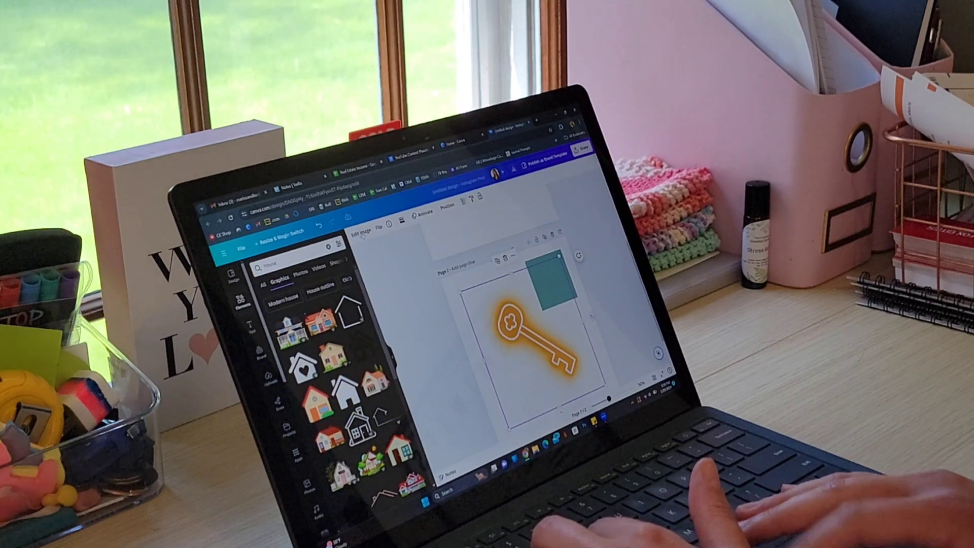
# - Open the key's image effects and scroll to the Duotone effect
pyautogui.click(357, 232)
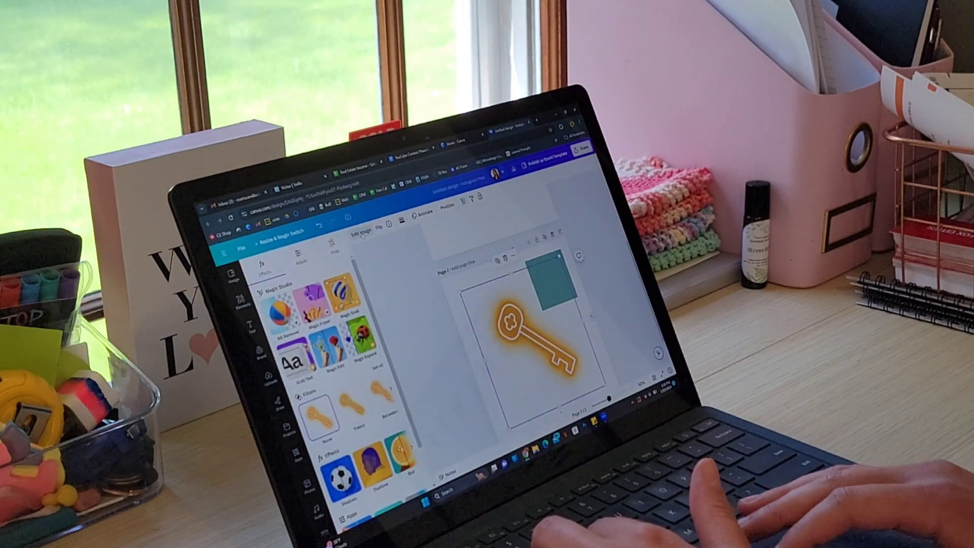
pyautogui.scroll(-3)
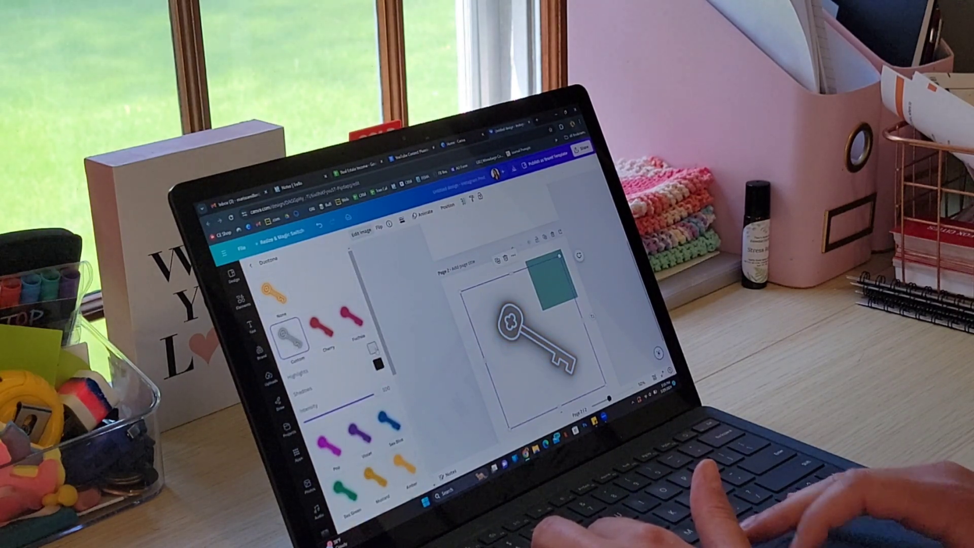
# - Set a duotone tone to the teal square's colour using the eyedropper
pyautogui.click(373, 348)
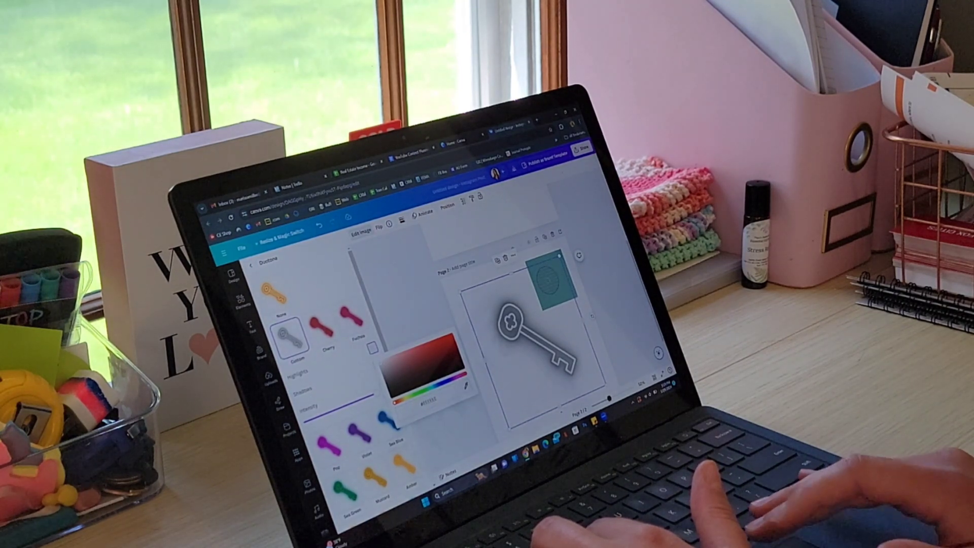
pyautogui.click(423, 373)
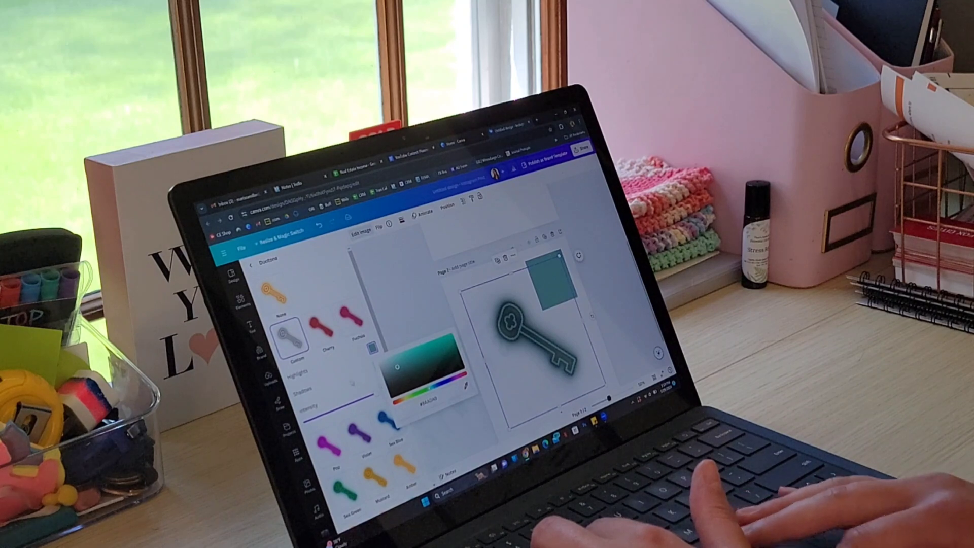